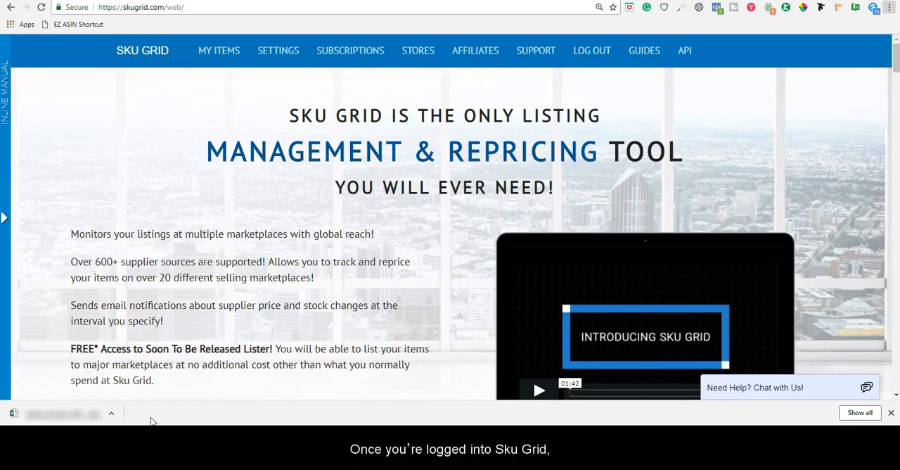
Step: Navigate to Settings, Marketplaces, eBay, then the US marketplace settings page
left_click(278, 50)
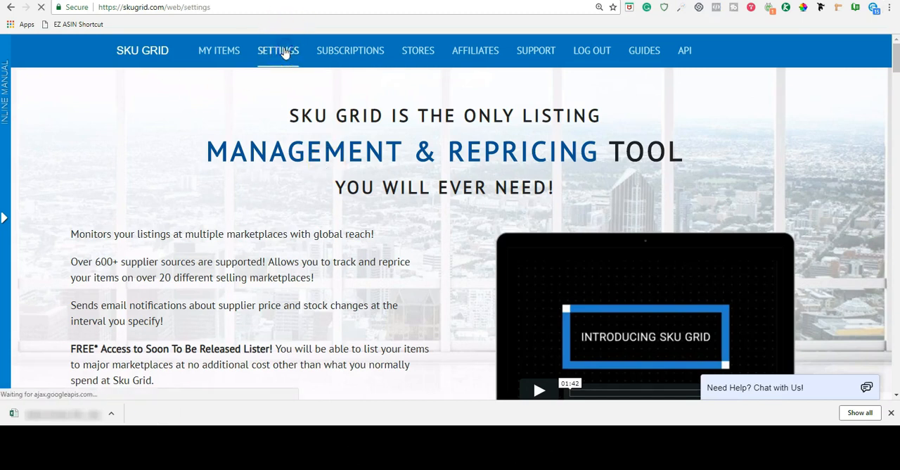
left_click(278, 50)
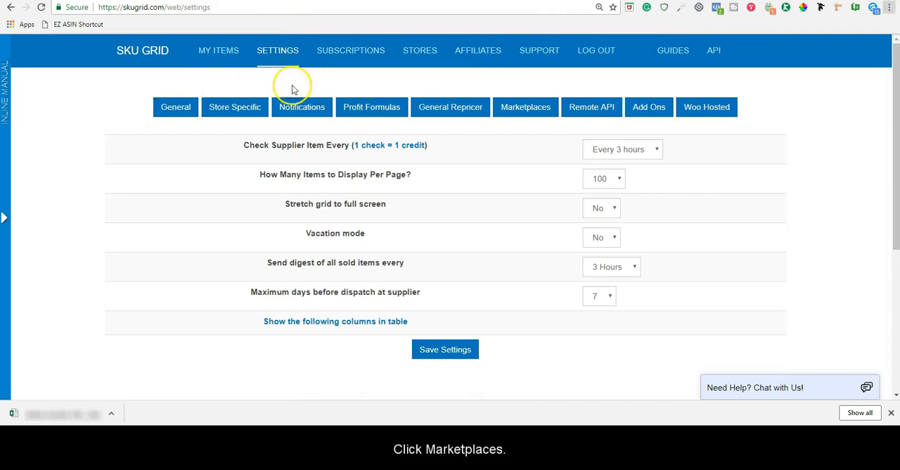
left_click(526, 107)
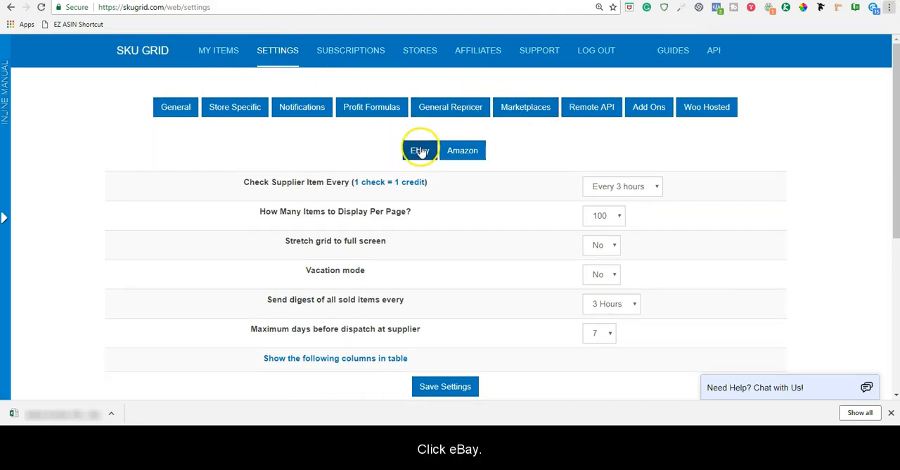
left_click(419, 150)
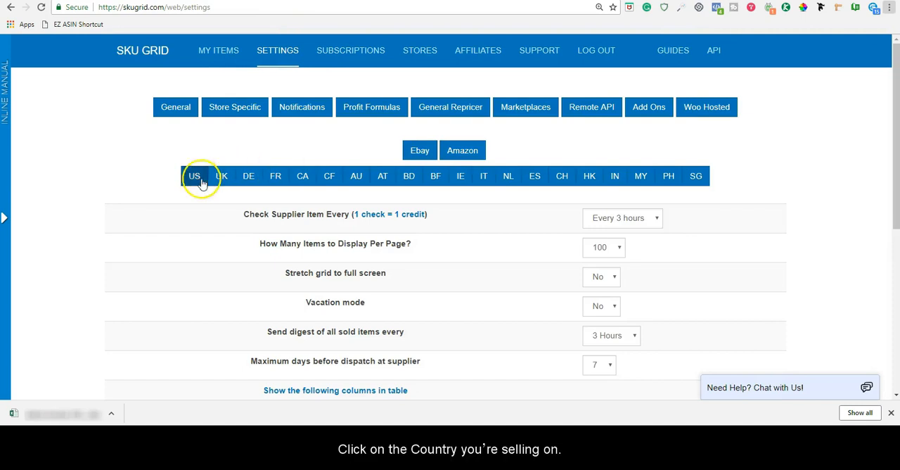
left_click(195, 176)
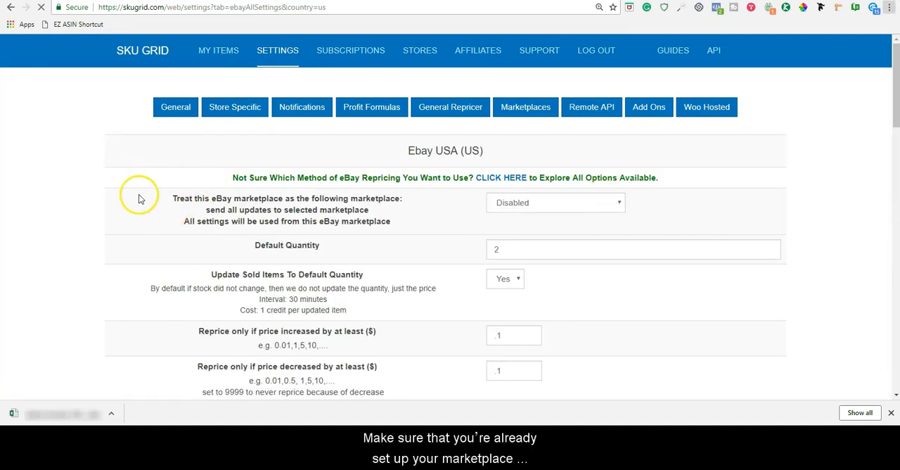
Step: Scroll the eBay USA settings page down to the Buy Box Owner (Algorithmic Repricing) section
scroll("down", 3)
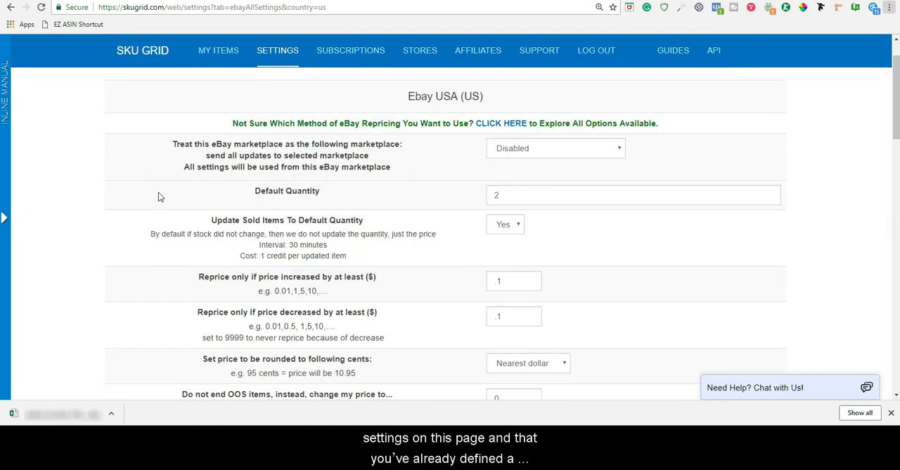
scroll("down", 3)
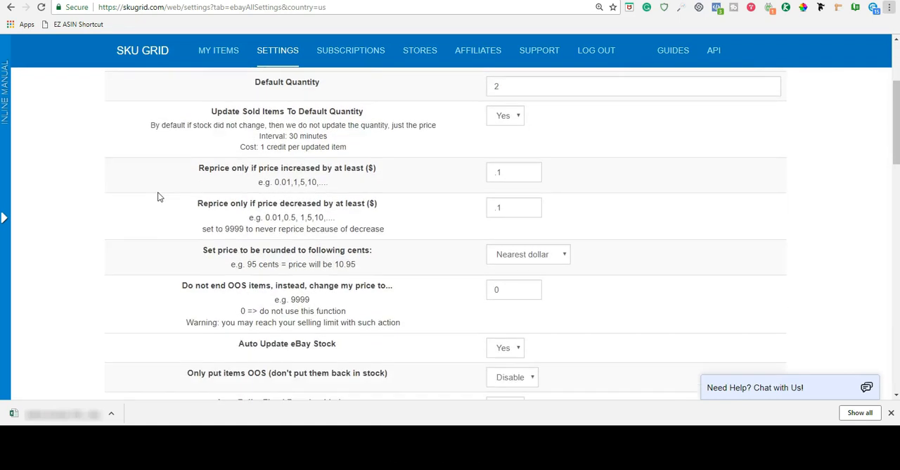
scroll("down", 3)
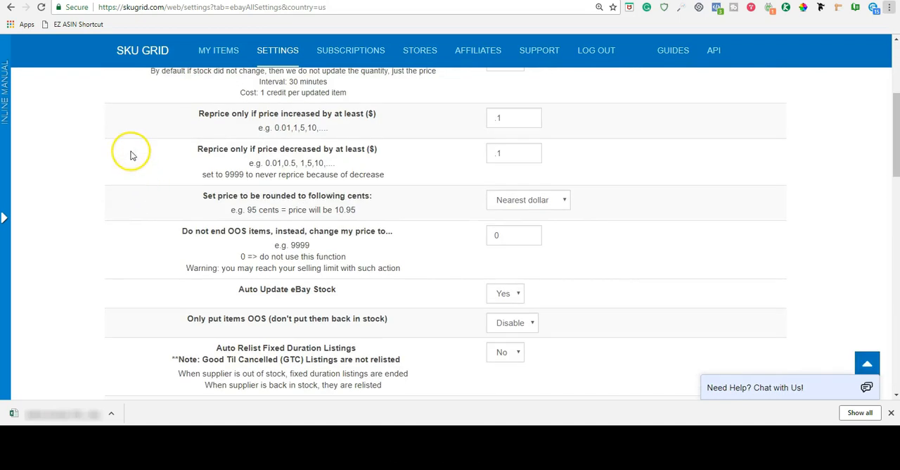
mouse_move(242, 299)
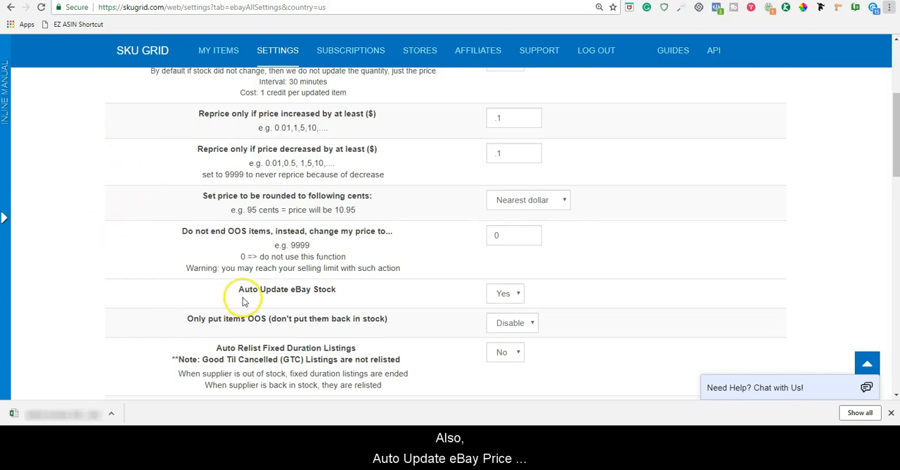
scroll("down", 3)
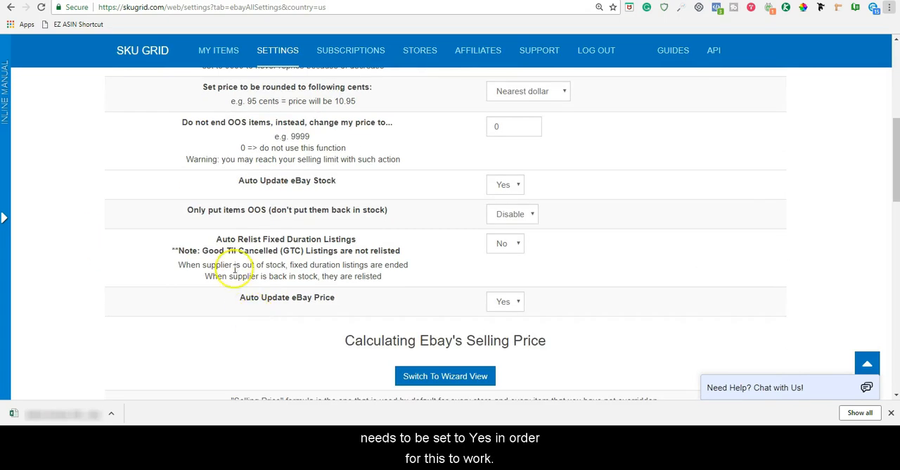
mouse_move(517, 306)
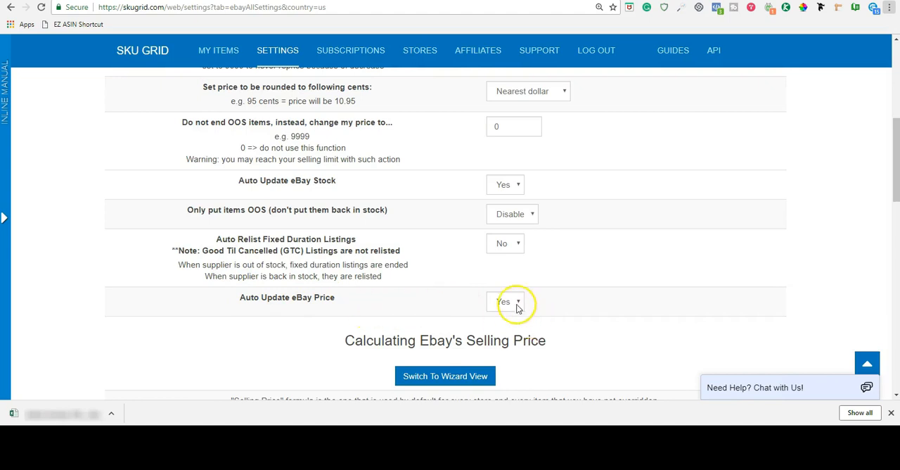
scroll("down", 3)
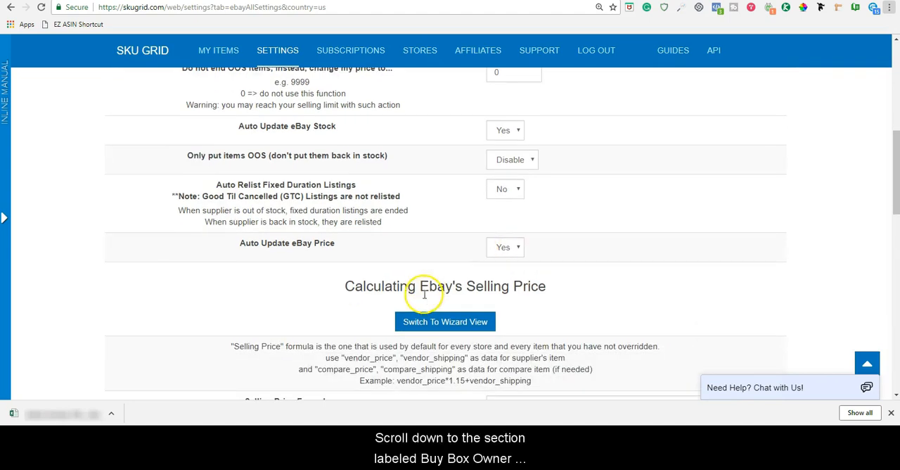
scroll("down", 3)
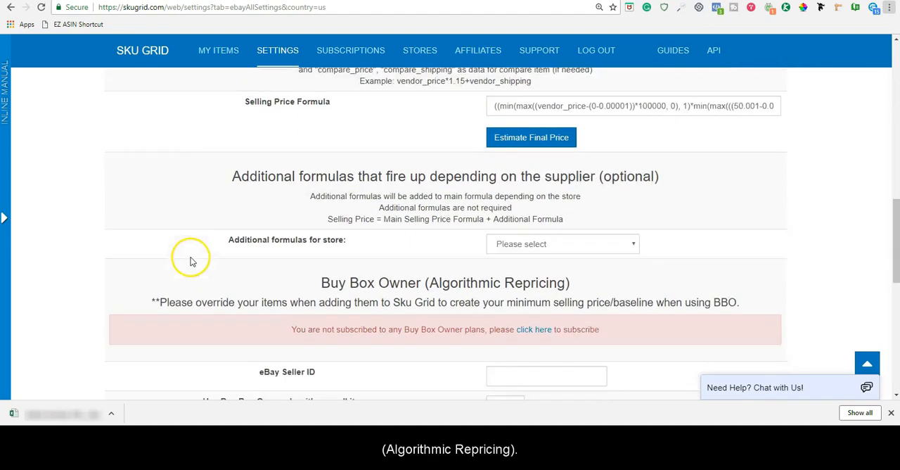
scroll("down", 3)
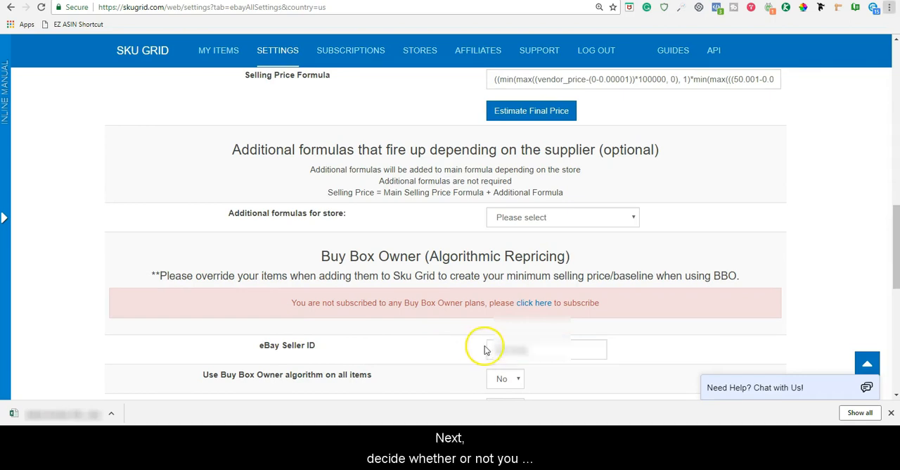
scroll("down", 3)
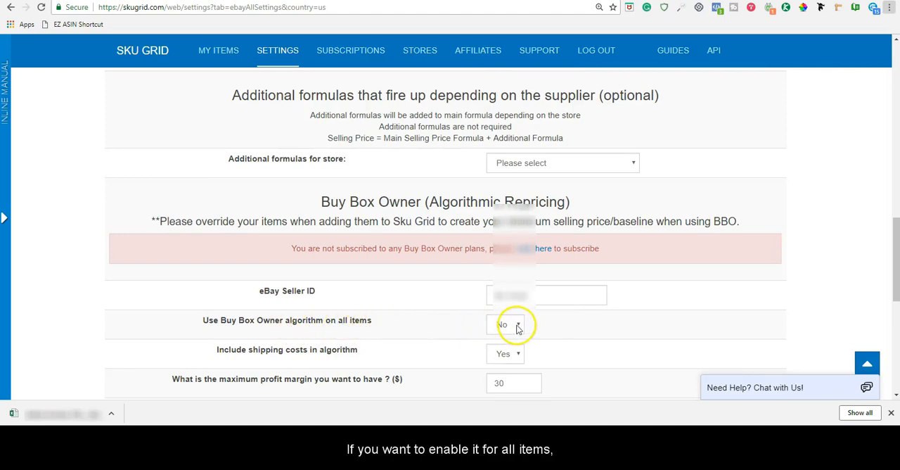
left_click(505, 324)
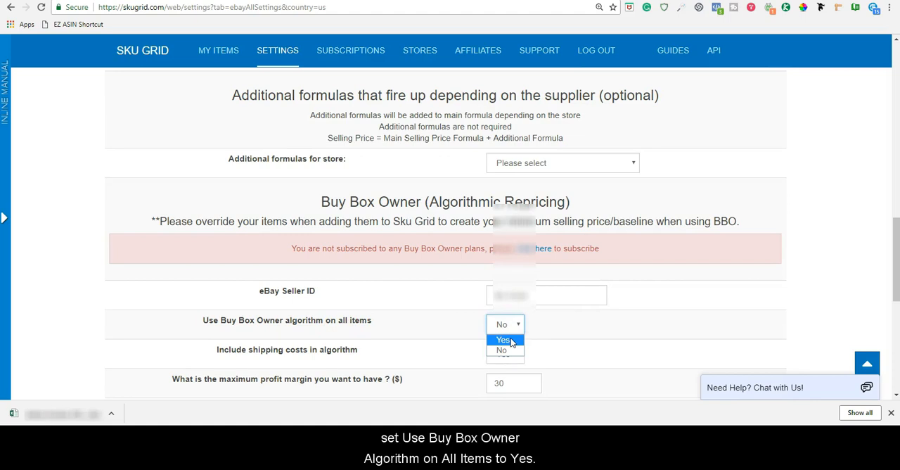
left_click(502, 339)
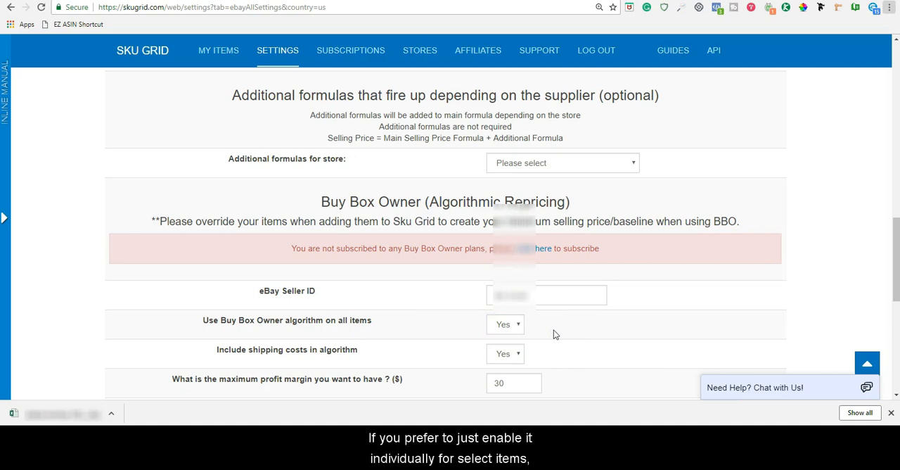
mouse_move(518, 325)
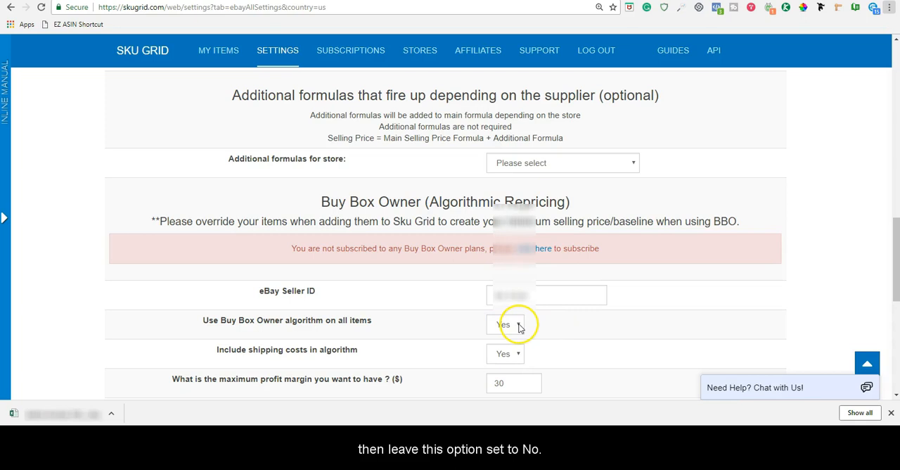
left_click(505, 324)
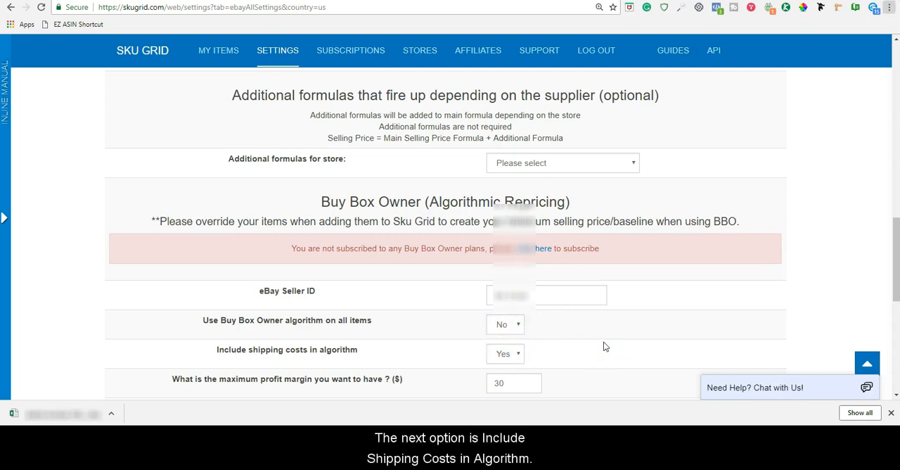
mouse_move(316, 361)
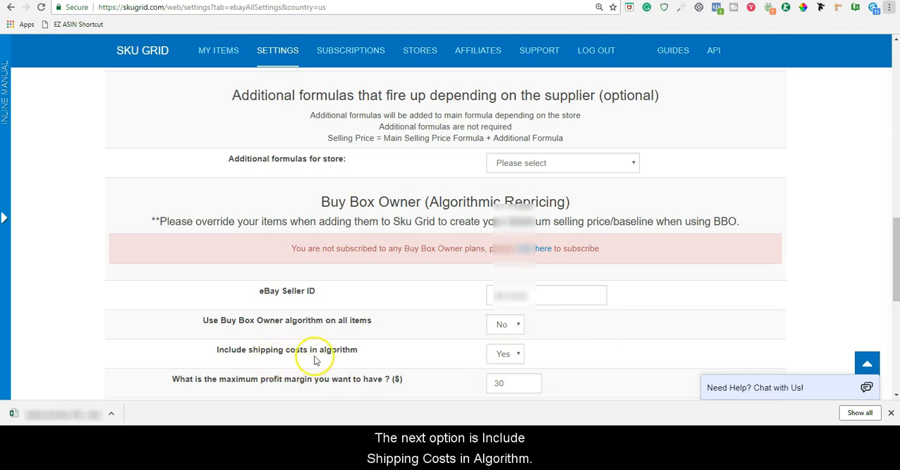
mouse_move(365, 362)
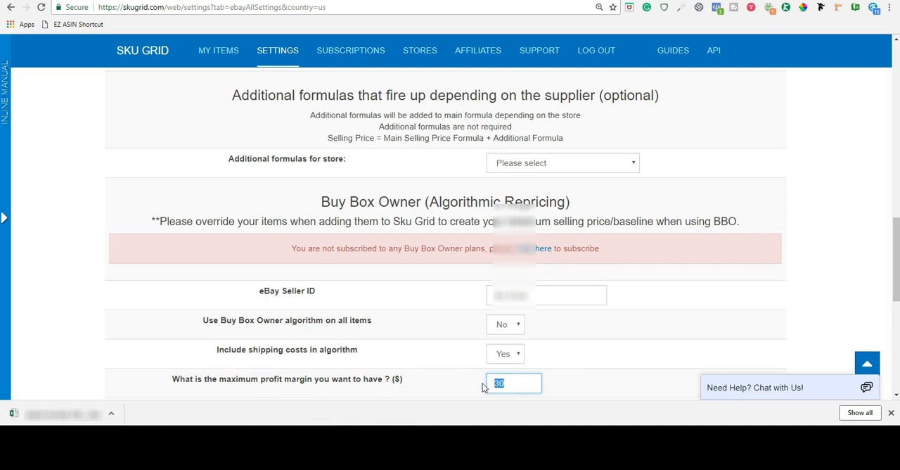
Step: Replace the maximum profit margin of 30 with 2 dollars
type("2")
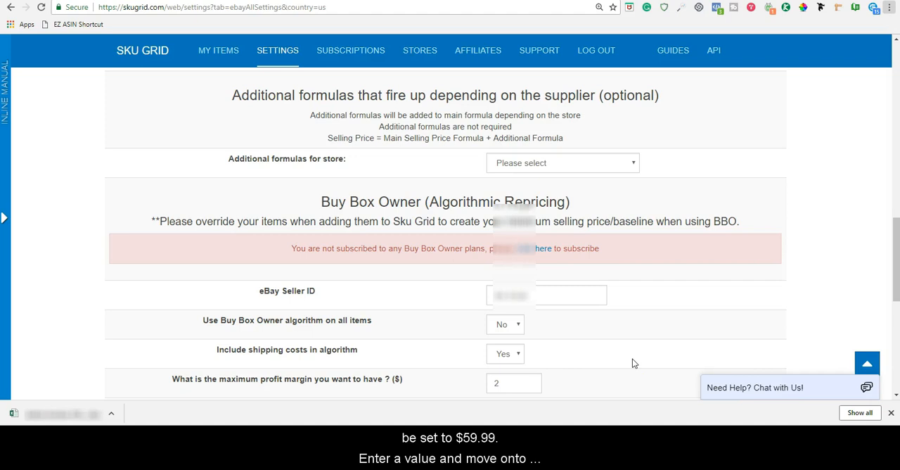
mouse_move(602, 367)
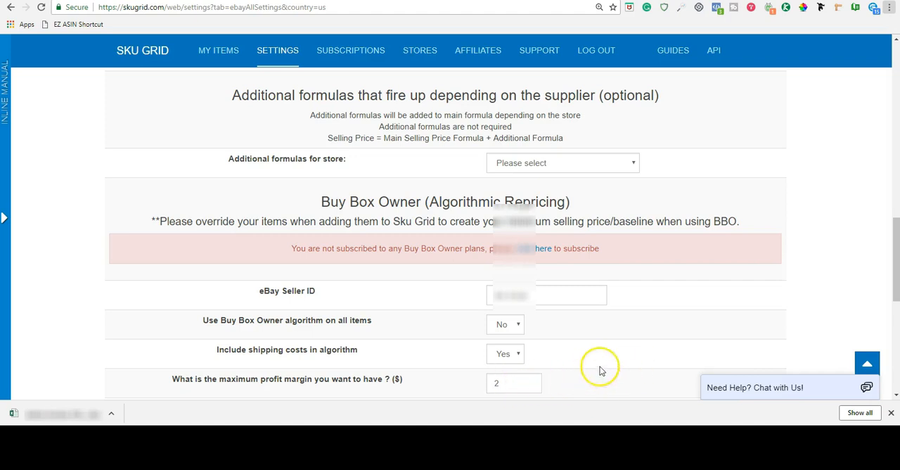
Step: Change the undercut-competitor amount from 0.05 to 0.10 dollars
scroll("down", 3)
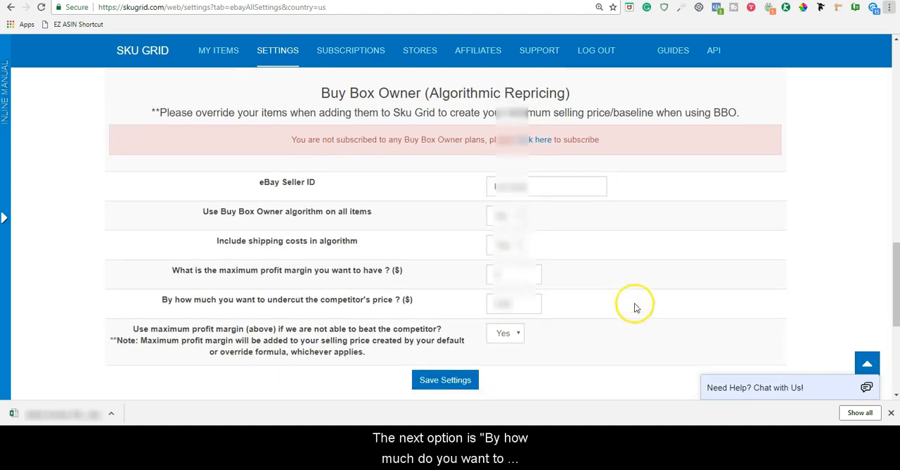
scroll("down", 3)
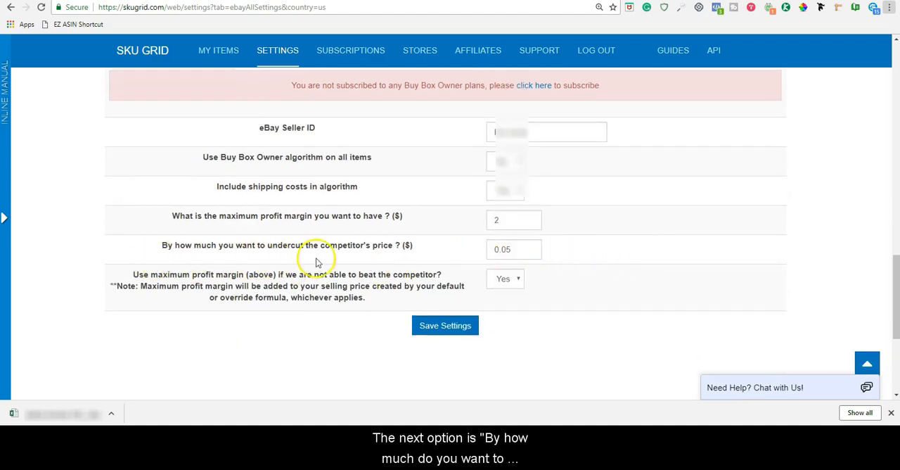
mouse_move(383, 258)
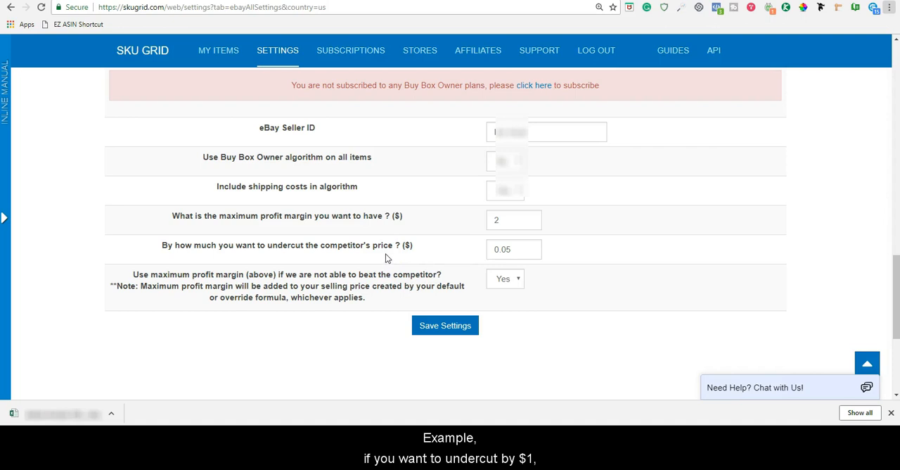
mouse_move(385, 260)
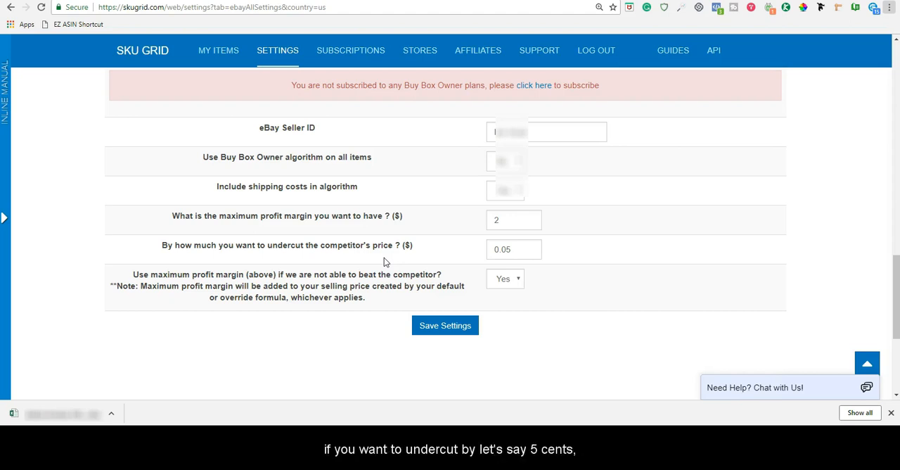
left_click(512, 249)
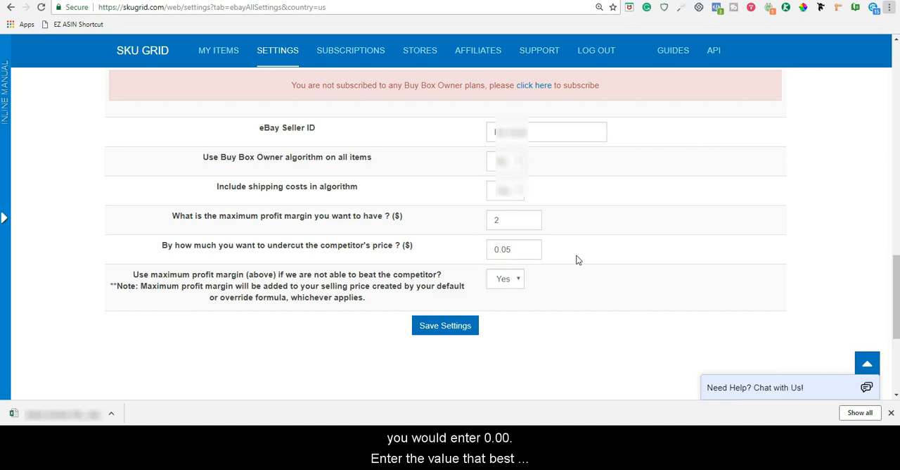
left_click(514, 249)
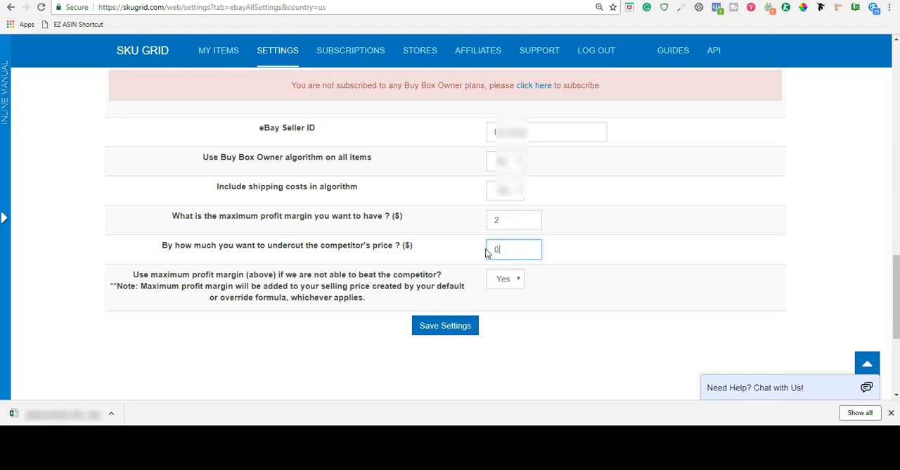
type("0.10")
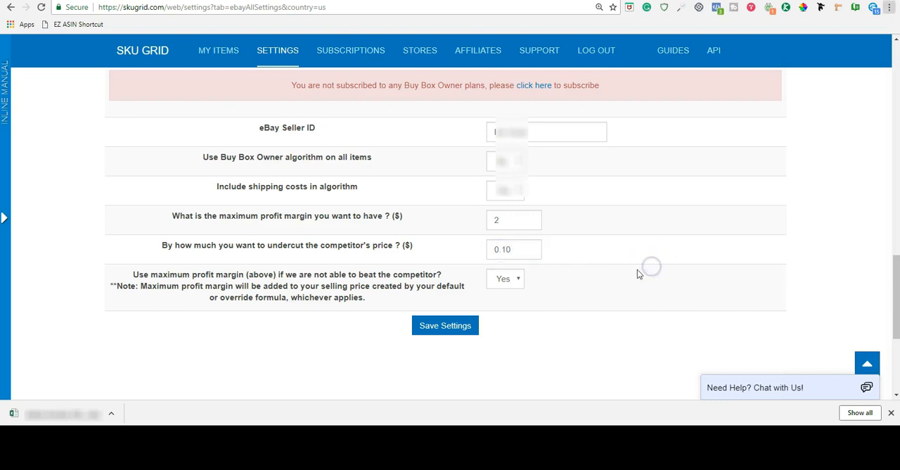
mouse_move(568, 295)
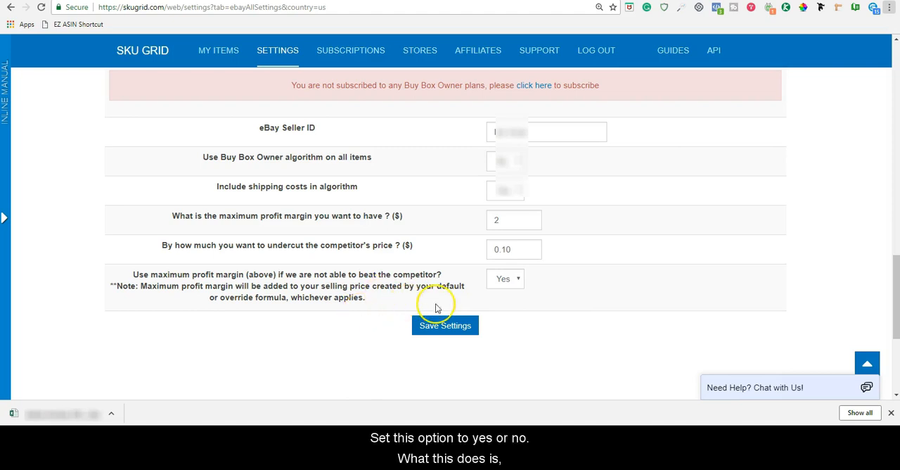
mouse_move(521, 291)
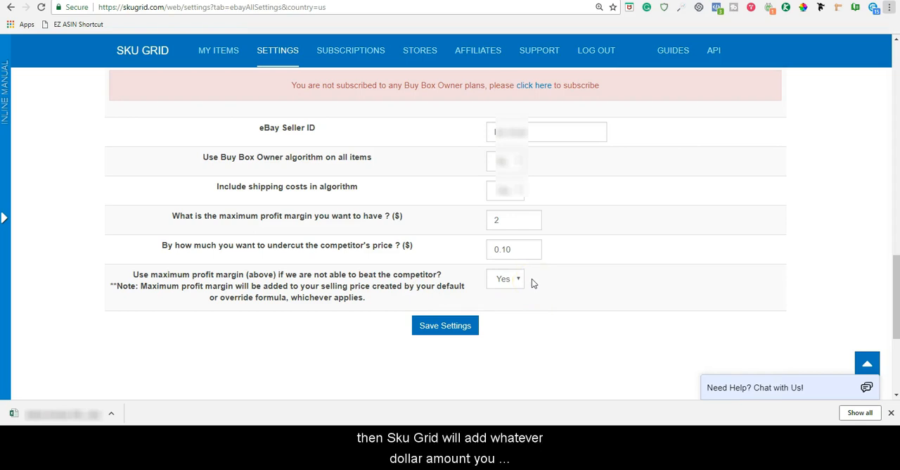
mouse_move(351, 223)
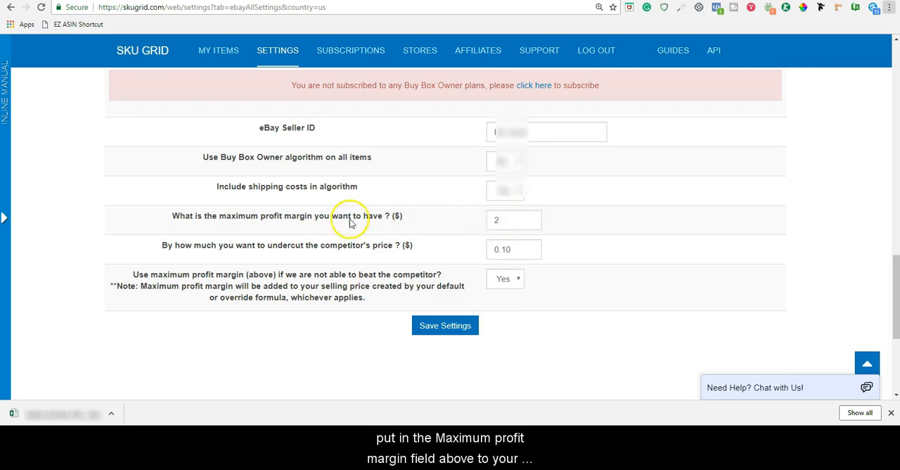
mouse_move(247, 231)
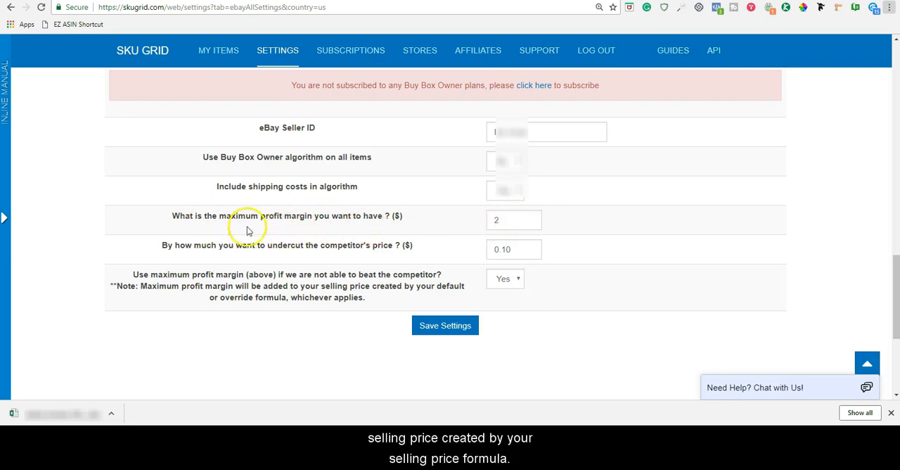
mouse_move(568, 341)
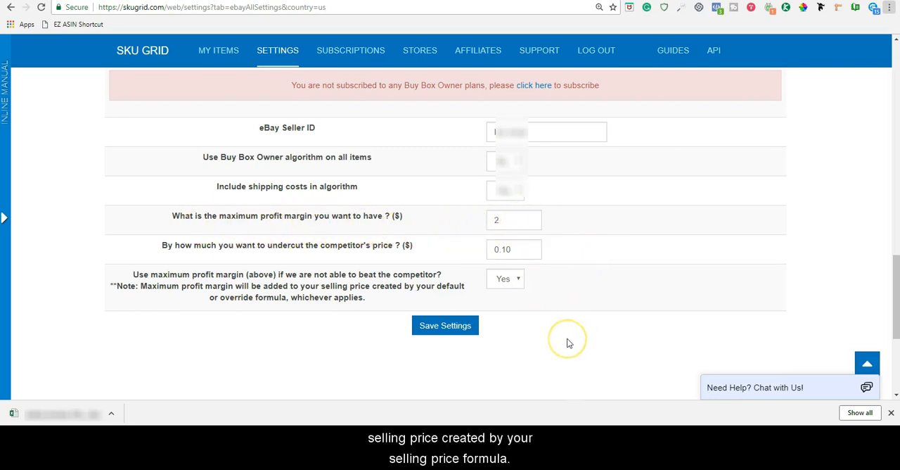
mouse_move(569, 342)
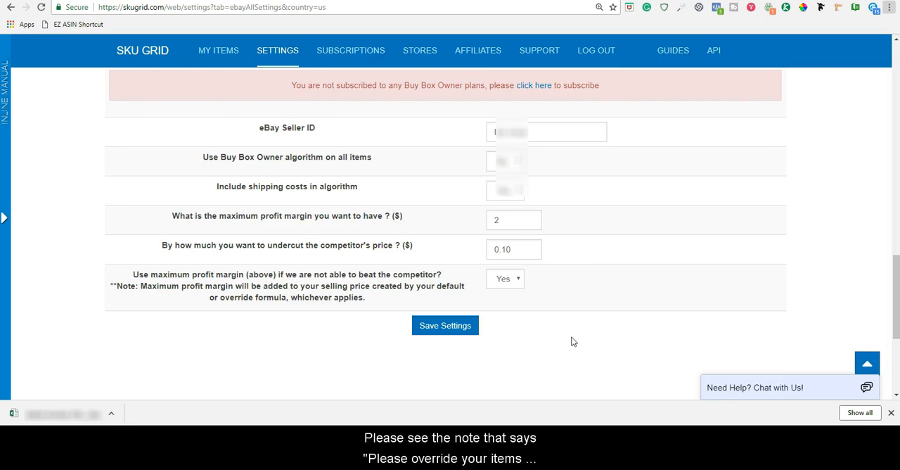
Step: Save the Buy Box Owner settings so 'Settings were saved' is confirmed
scroll("down", 3)
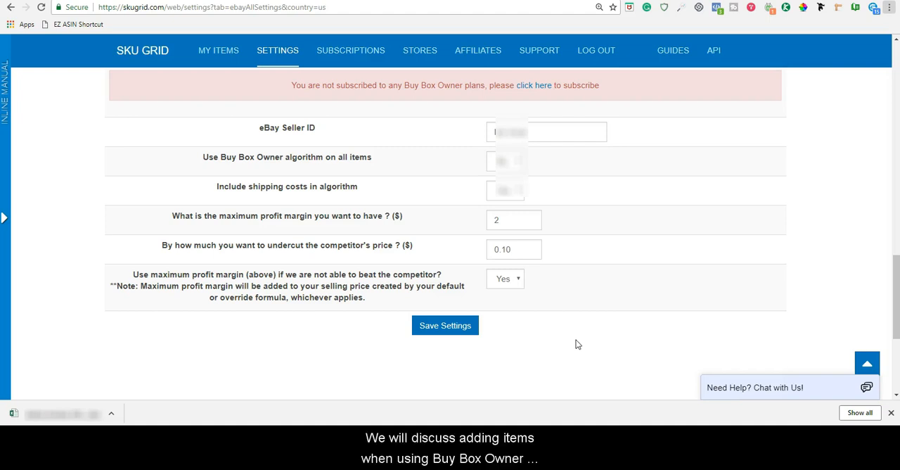
mouse_move(579, 344)
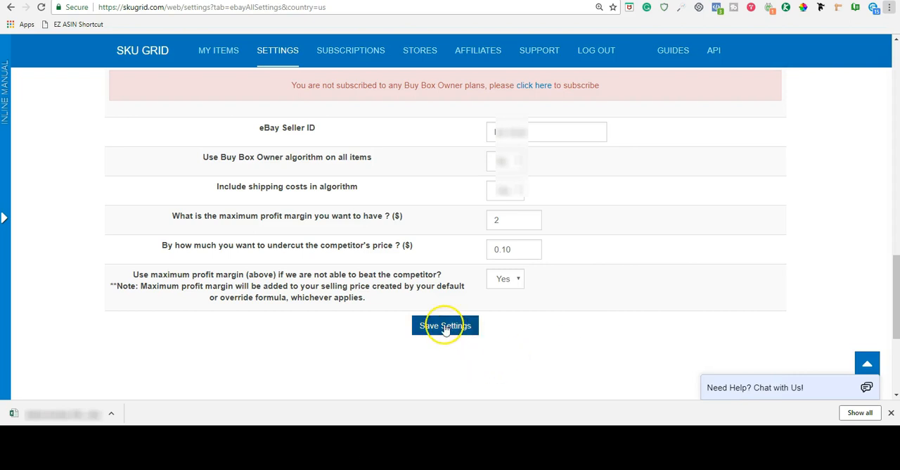
left_click(444, 325)
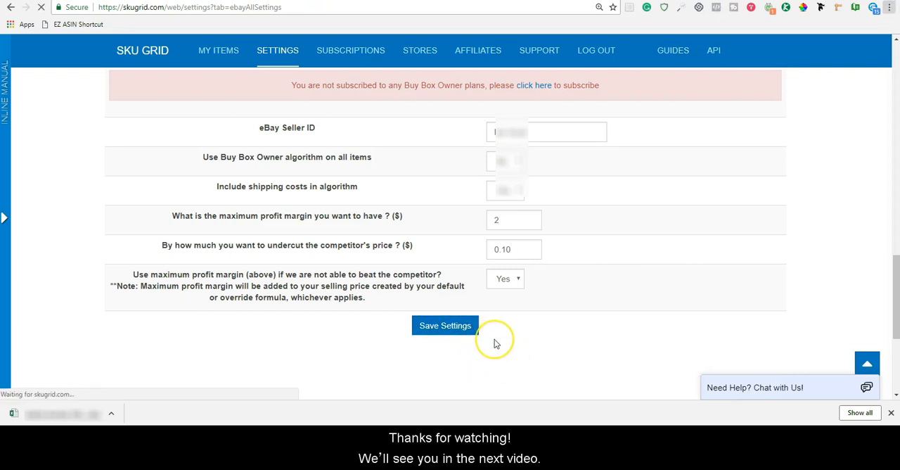
left_click(445, 325)
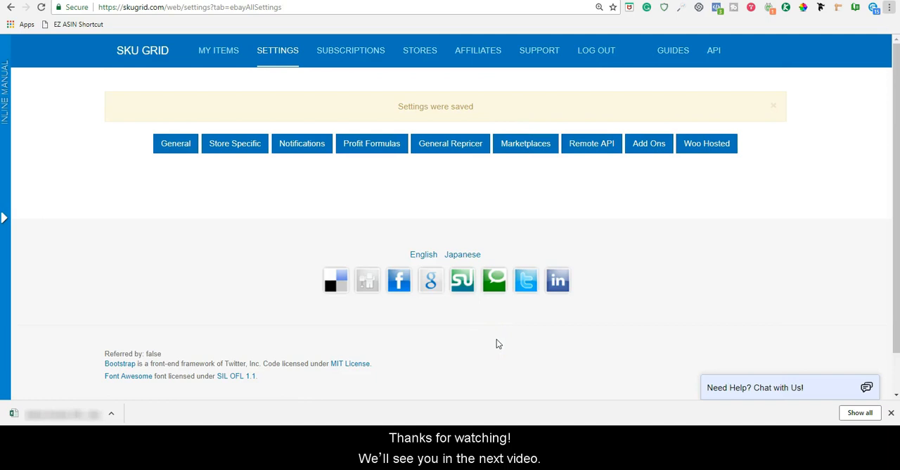